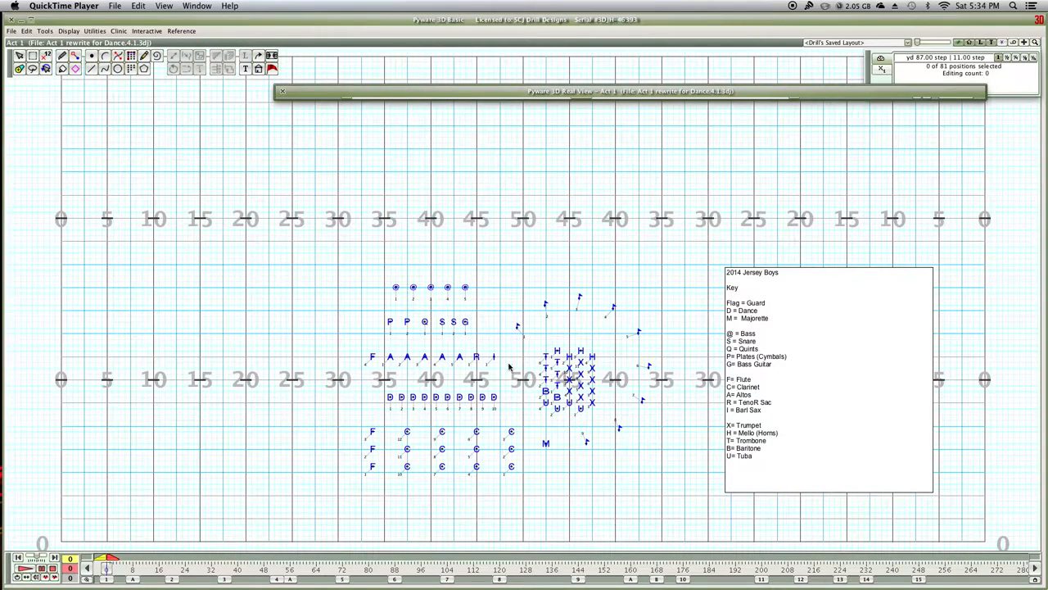
{"action": "mouse_move", "coordinate": [346, 383]}
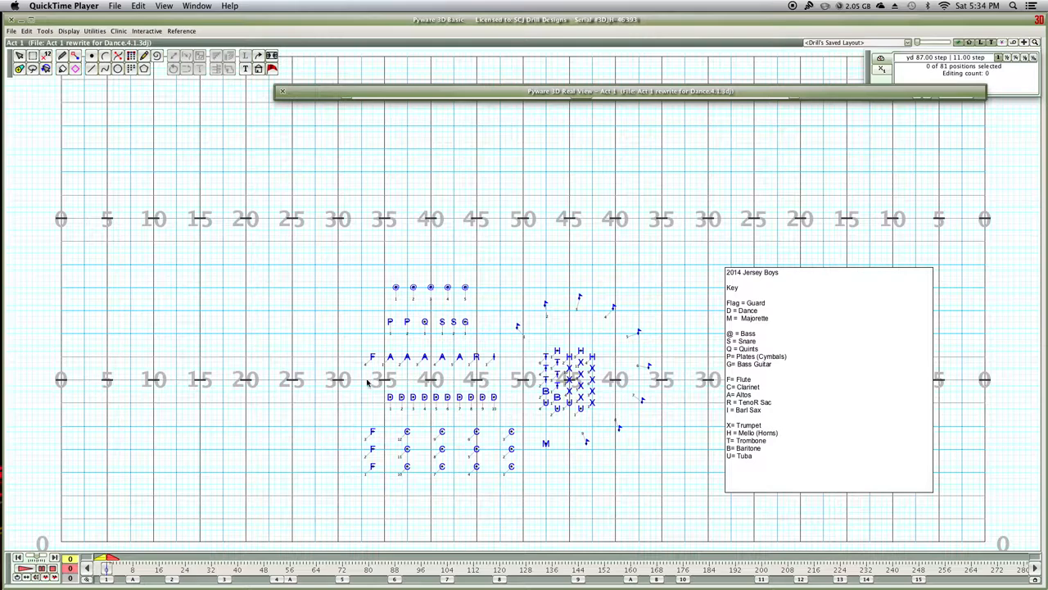
{"action": "mouse_move", "coordinate": [367, 386]}
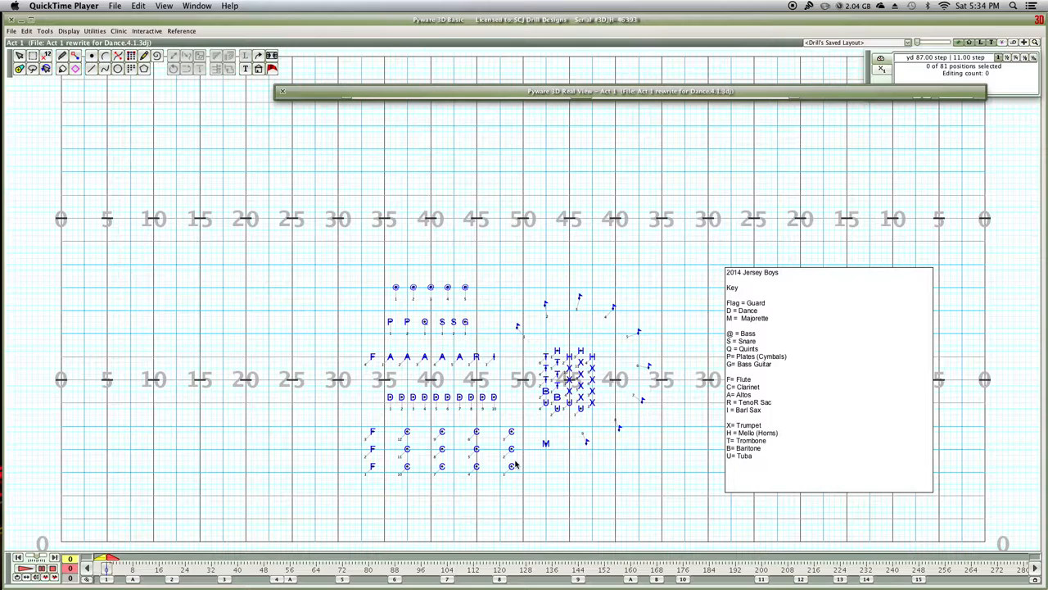
{"action": "mouse_move", "coordinate": [543, 357]}
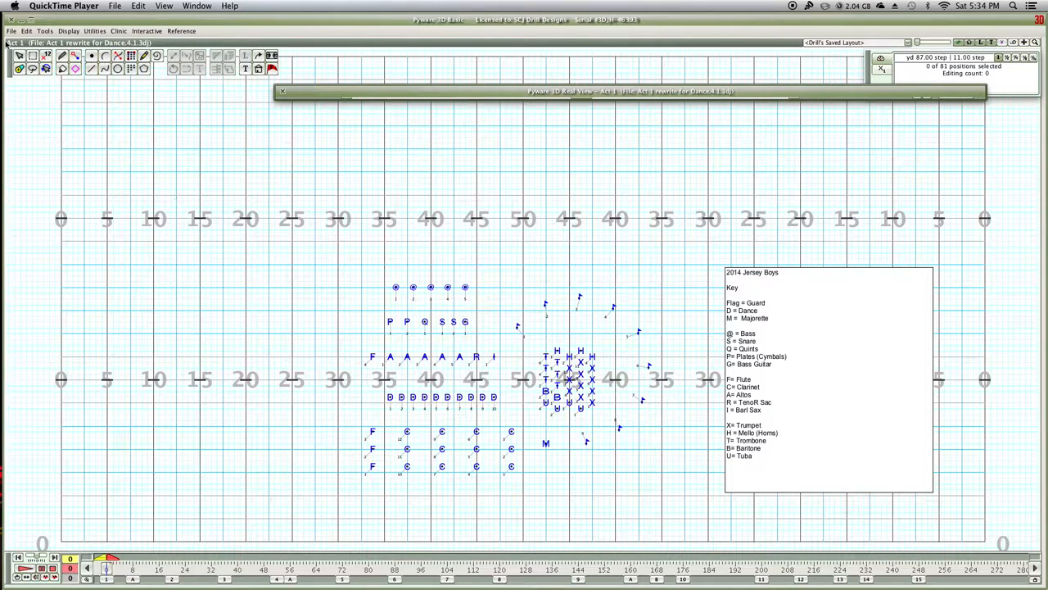
Save the drill over the existing 'WHS Rewrite for Holes.3dj' file
{"action": "left_click", "coordinate": [13, 31]}
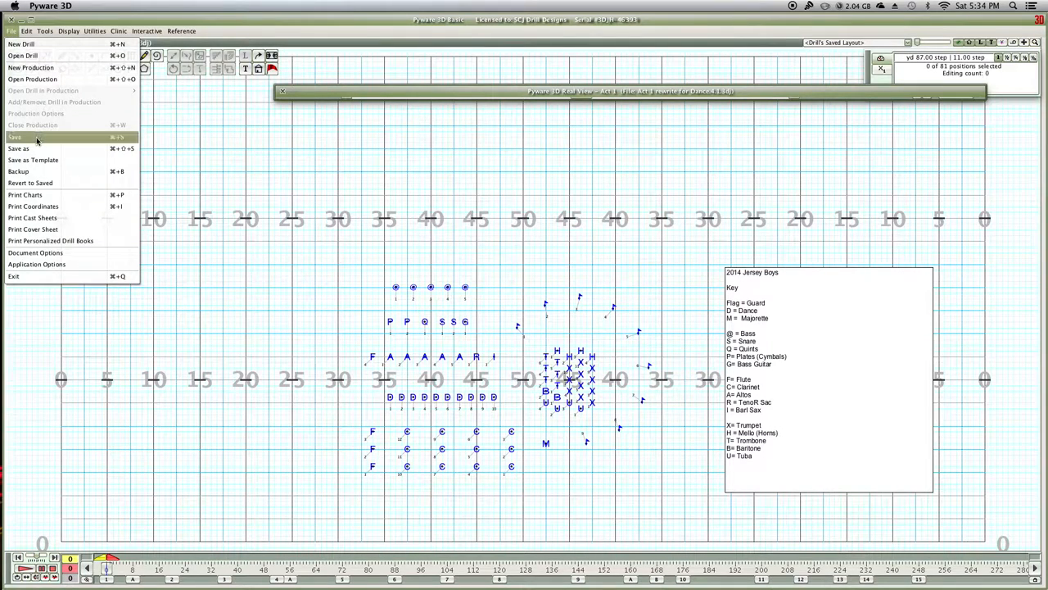
{"action": "left_click", "coordinate": [16, 136]}
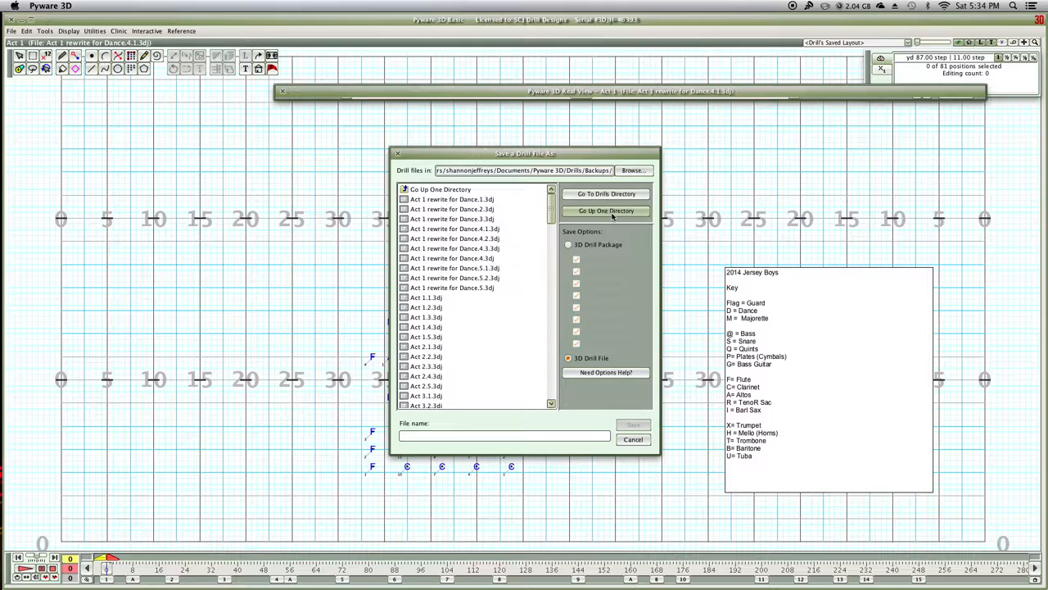
{"action": "mouse_move", "coordinate": [513, 483]}
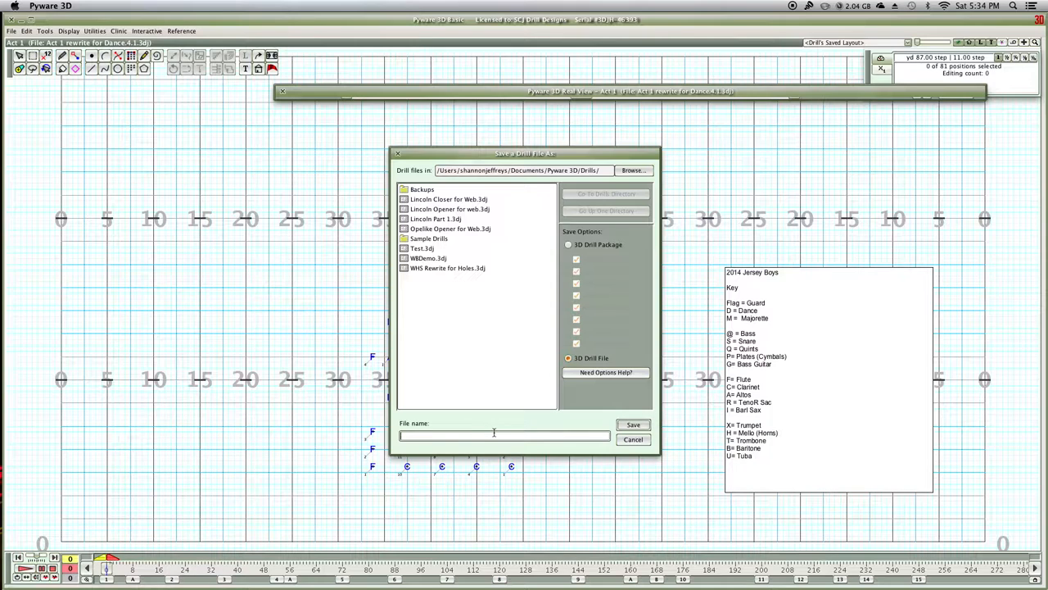
{"action": "left_click", "coordinate": [448, 268]}
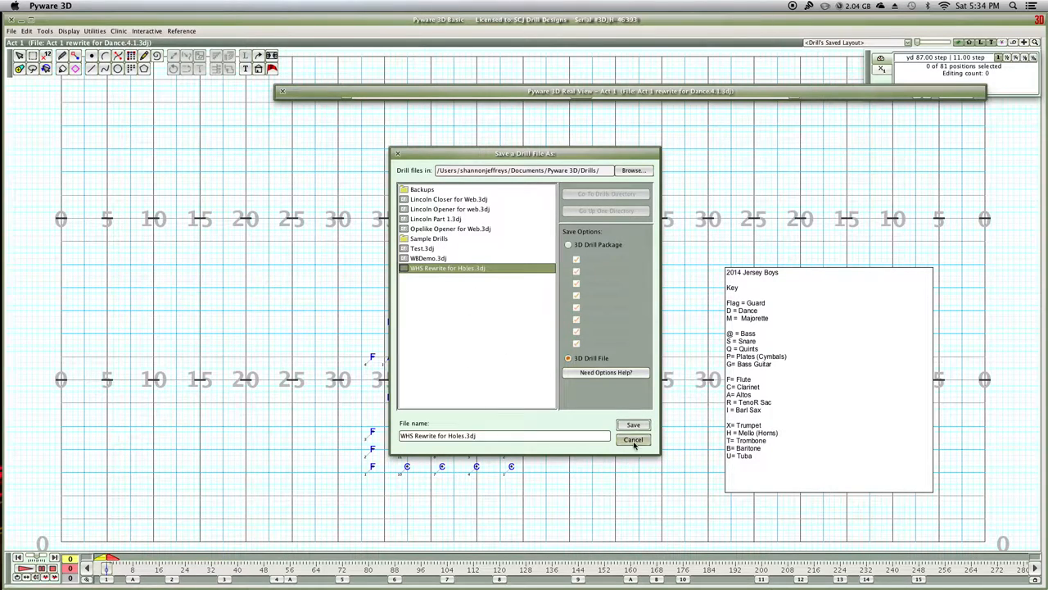
{"action": "left_click", "coordinate": [633, 425]}
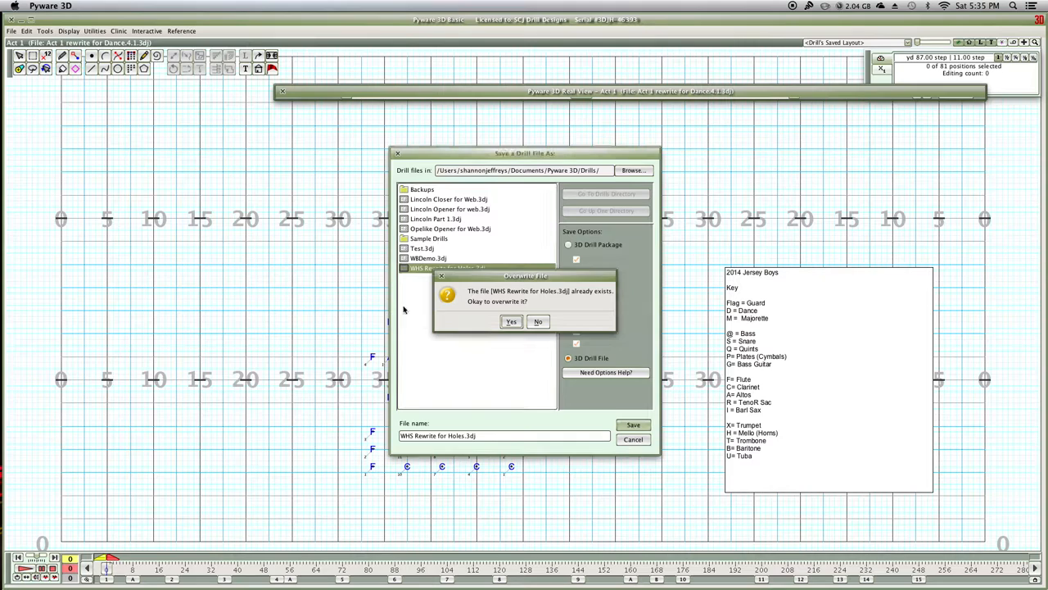
{"action": "left_click", "coordinate": [511, 321]}
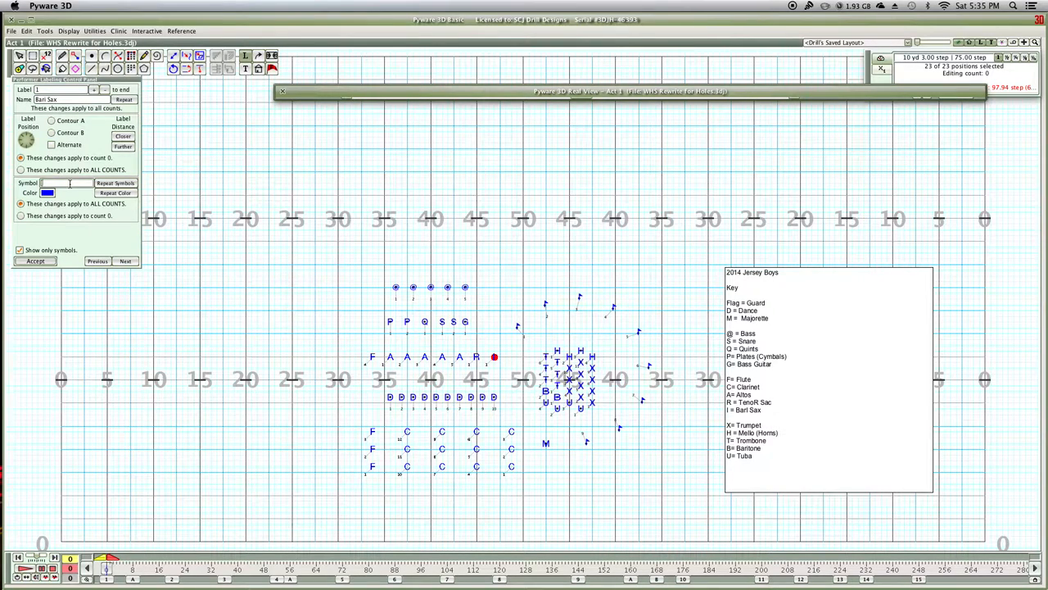
Enter W as the Symbol for the selected woodwind performers
{"action": "type", "text": "W"}
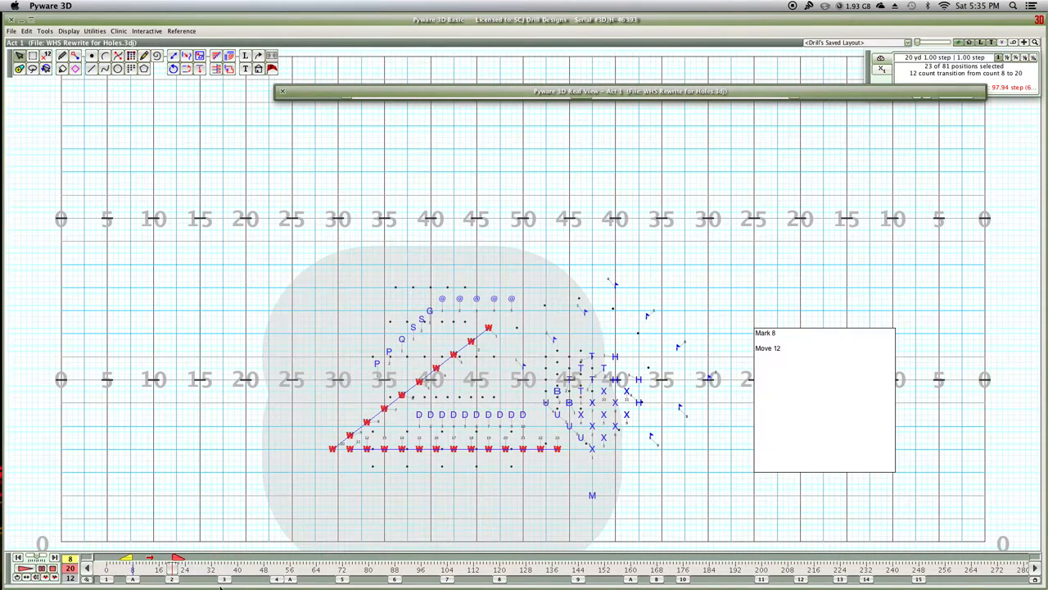
Step the timeline through counts 8 to 20 to check the W performers
{"action": "left_click", "coordinate": [278, 580]}
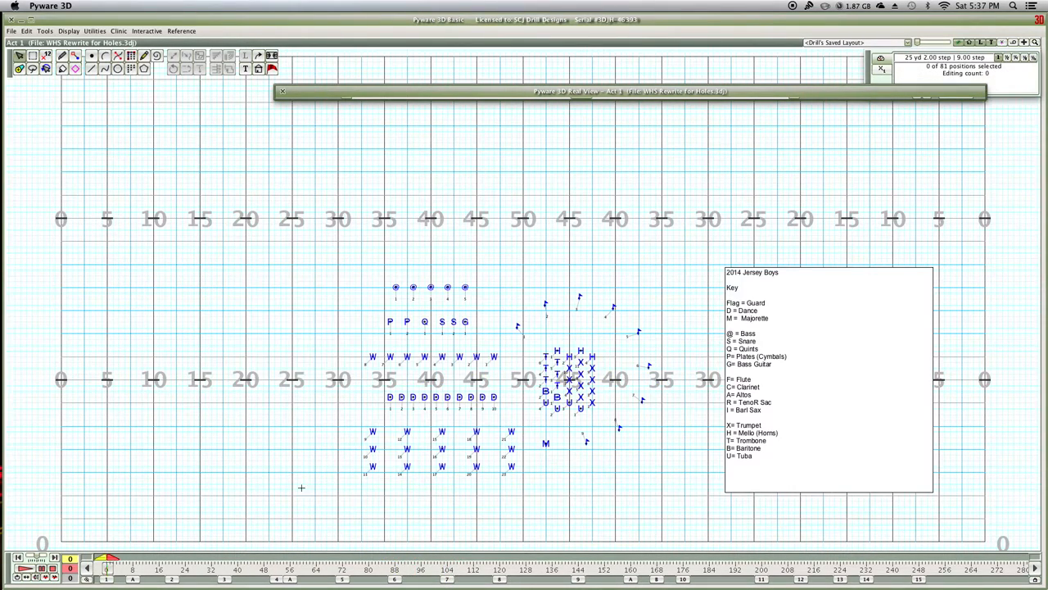
Start the drill rewrite from Utilities, saving the file first
{"action": "left_click", "coordinate": [95, 31]}
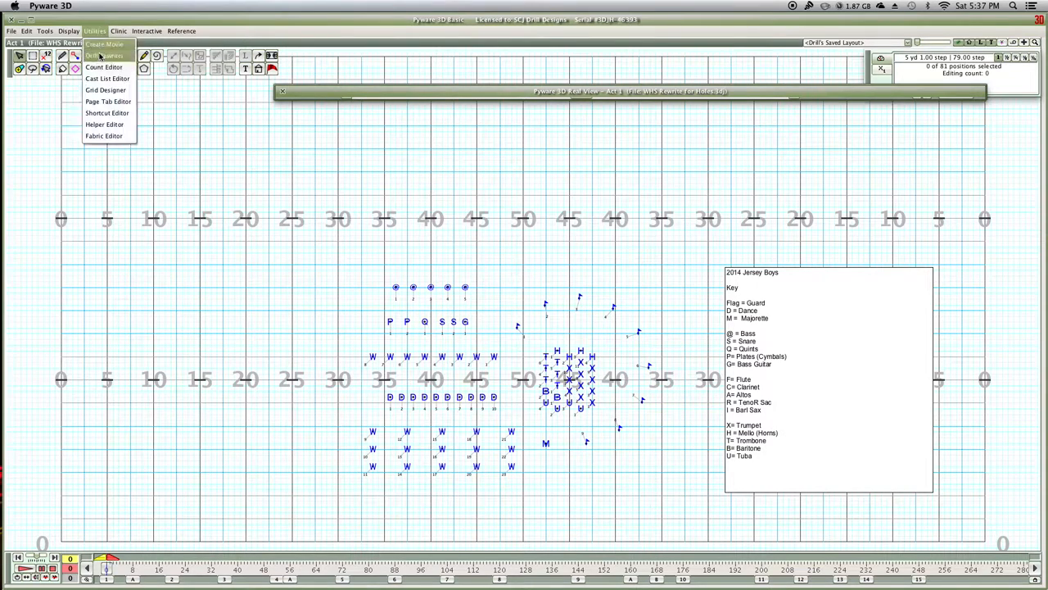
{"action": "mouse_move", "coordinate": [110, 55]}
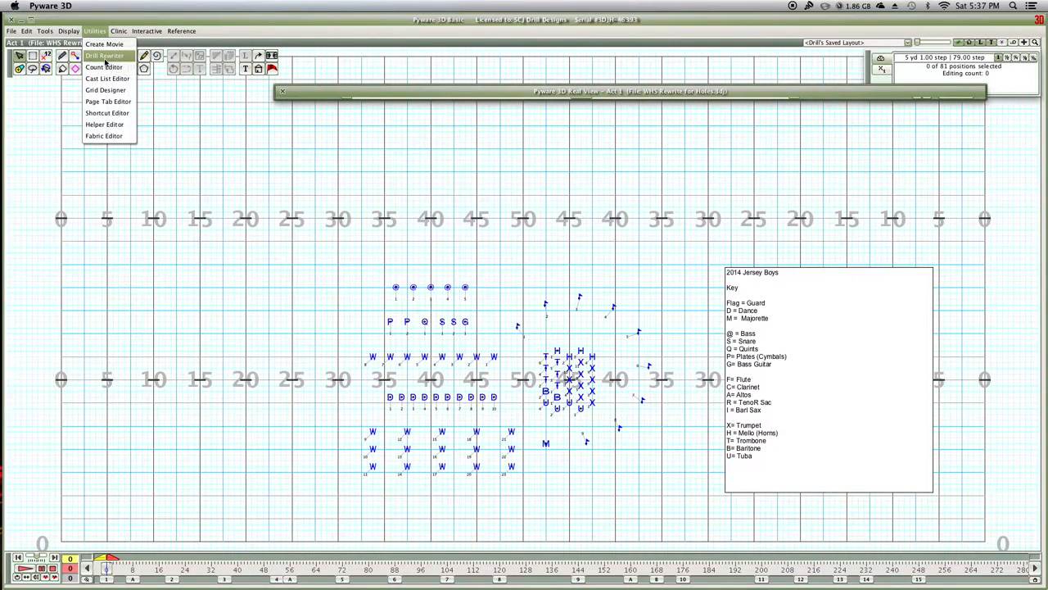
{"action": "left_click", "coordinate": [112, 55]}
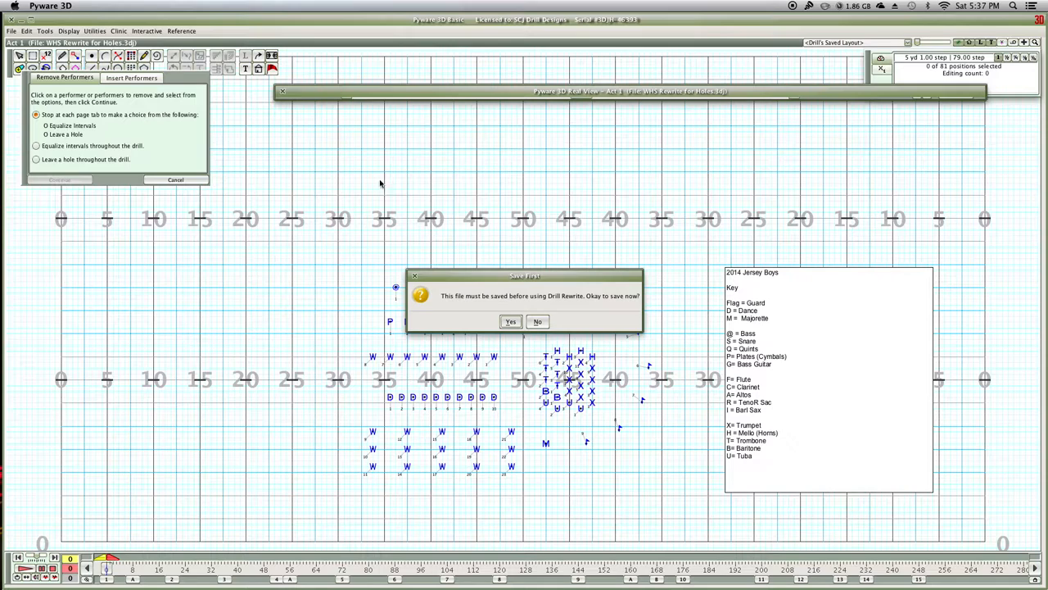
{"action": "left_click", "coordinate": [511, 321]}
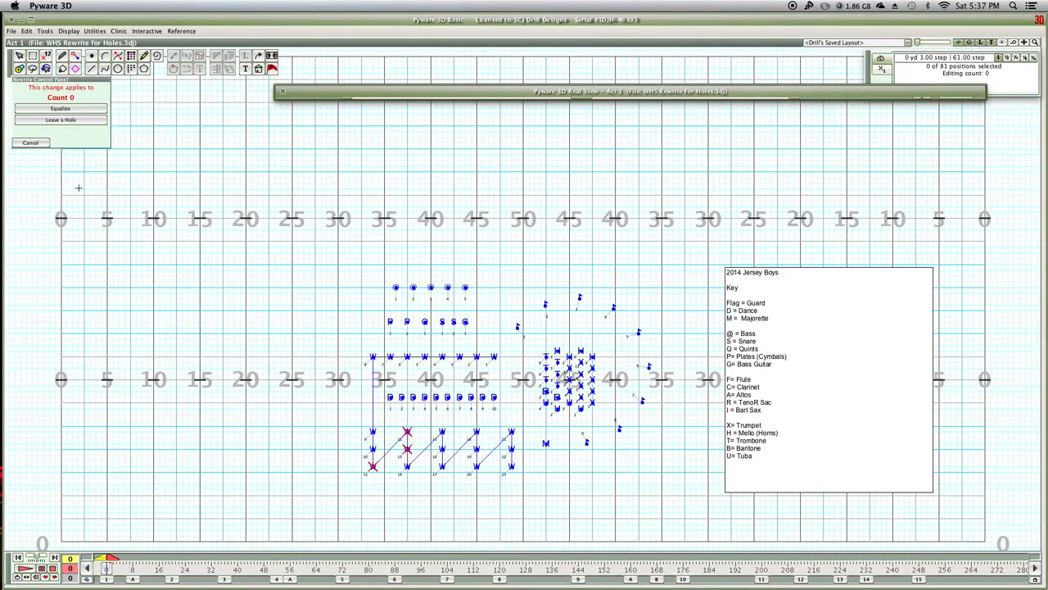
Leave holes for the removed performers, including counts 37–52 and 225–232
{"action": "left_click", "coordinate": [63, 121]}
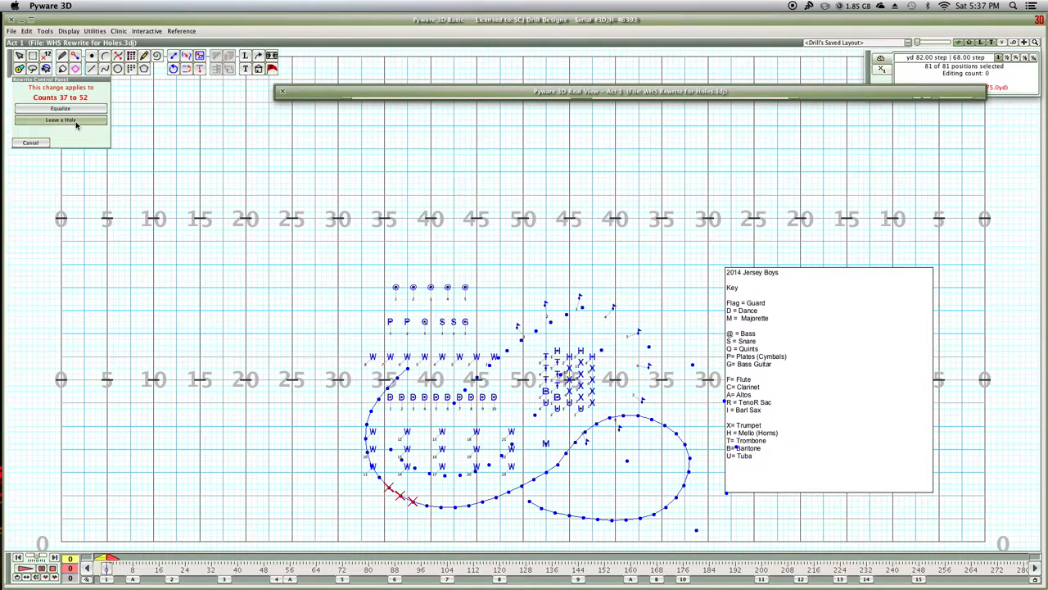
{"action": "left_click", "coordinate": [61, 119]}
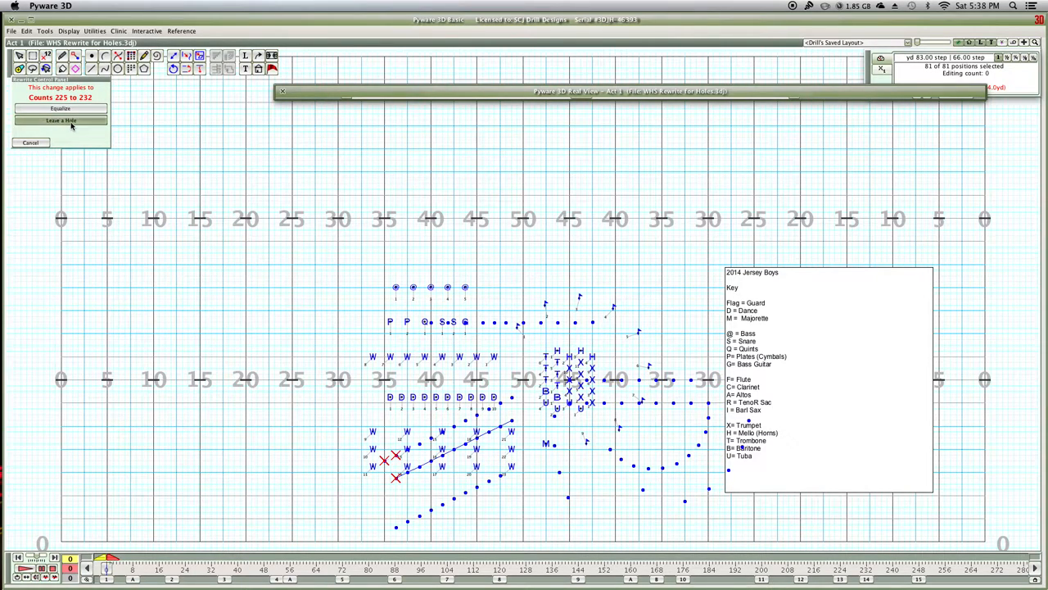
{"action": "left_click", "coordinate": [64, 107]}
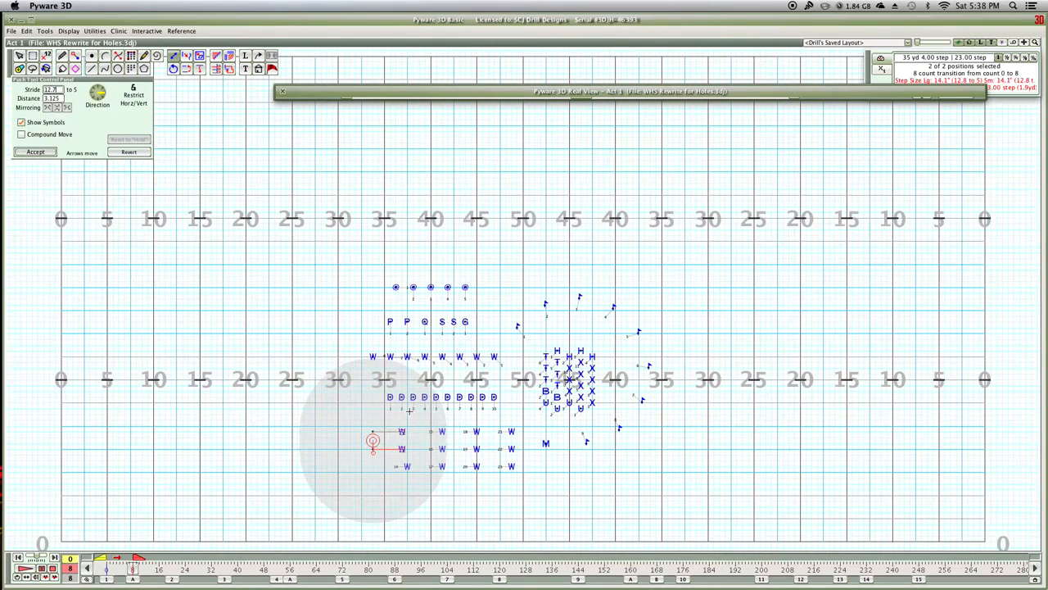
Push two W performers into the count-8 gap and bridge to the count-20 set
{"action": "left_click", "coordinate": [34, 152]}
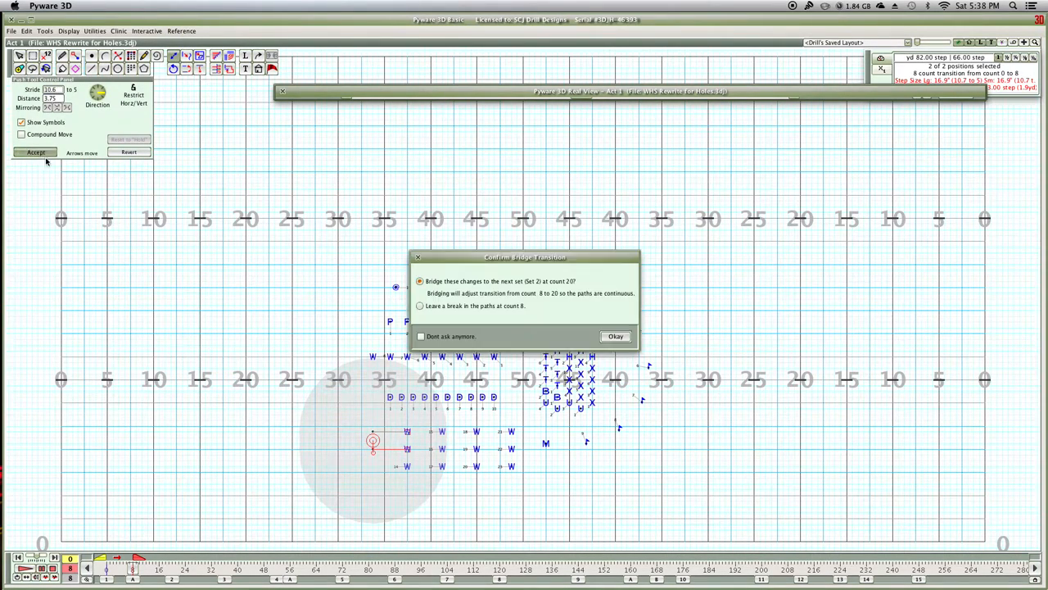
{"action": "left_click", "coordinate": [614, 336]}
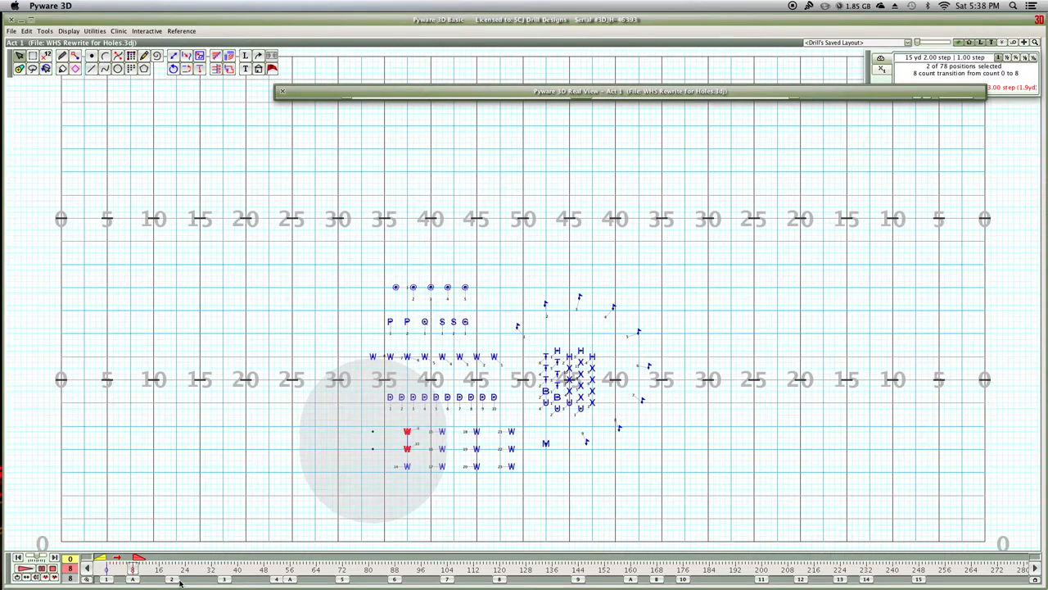
{"action": "left_click", "coordinate": [176, 581]}
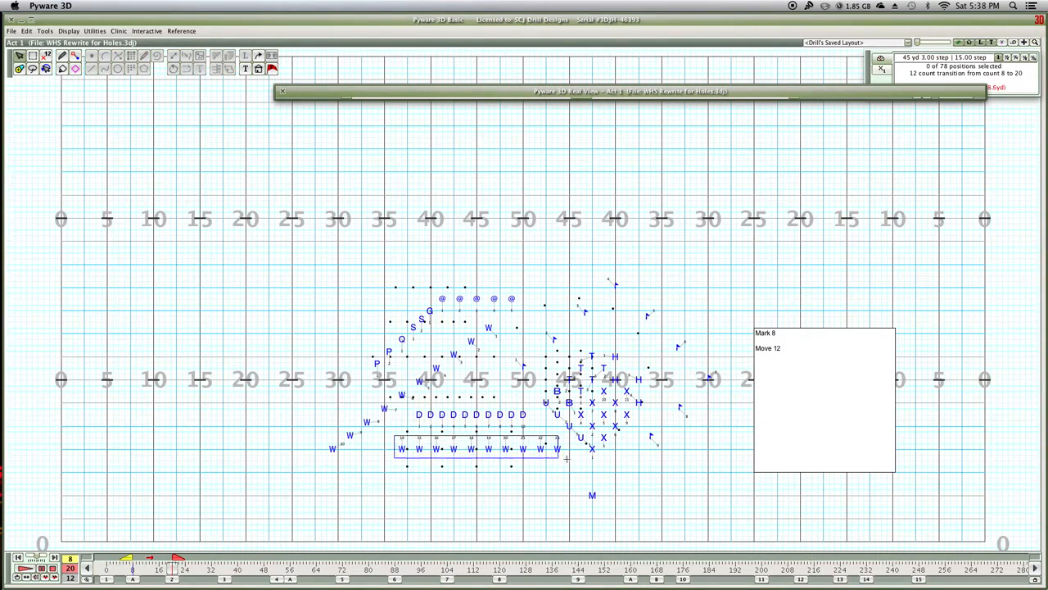
Push the line of ten W performers at count 20 to close the gap
{"action": "left_click", "coordinate": [174, 58]}
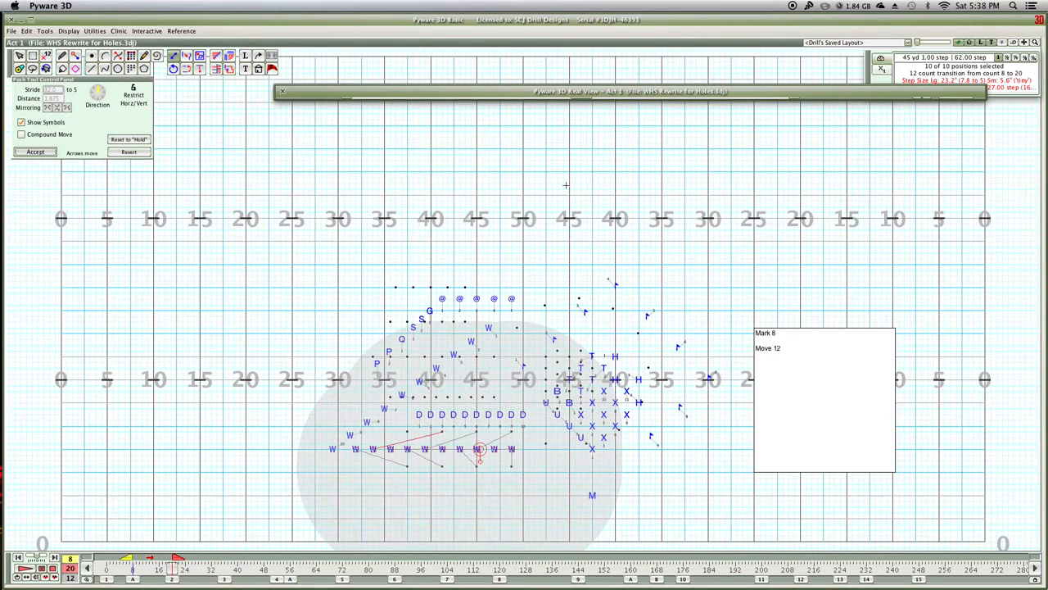
{"action": "left_click", "coordinate": [34, 152]}
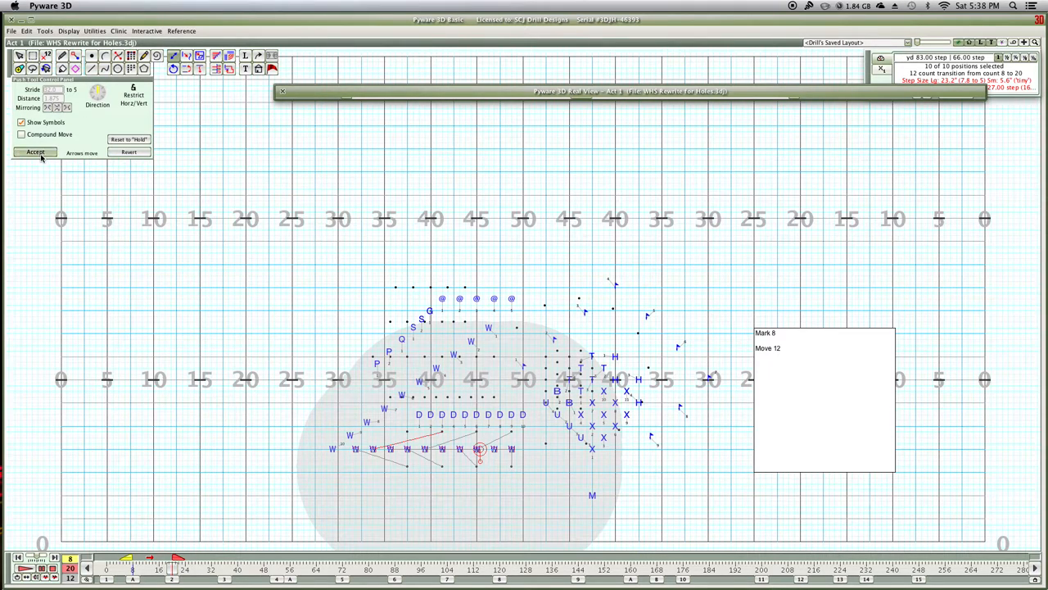
{"action": "left_click", "coordinate": [35, 152]}
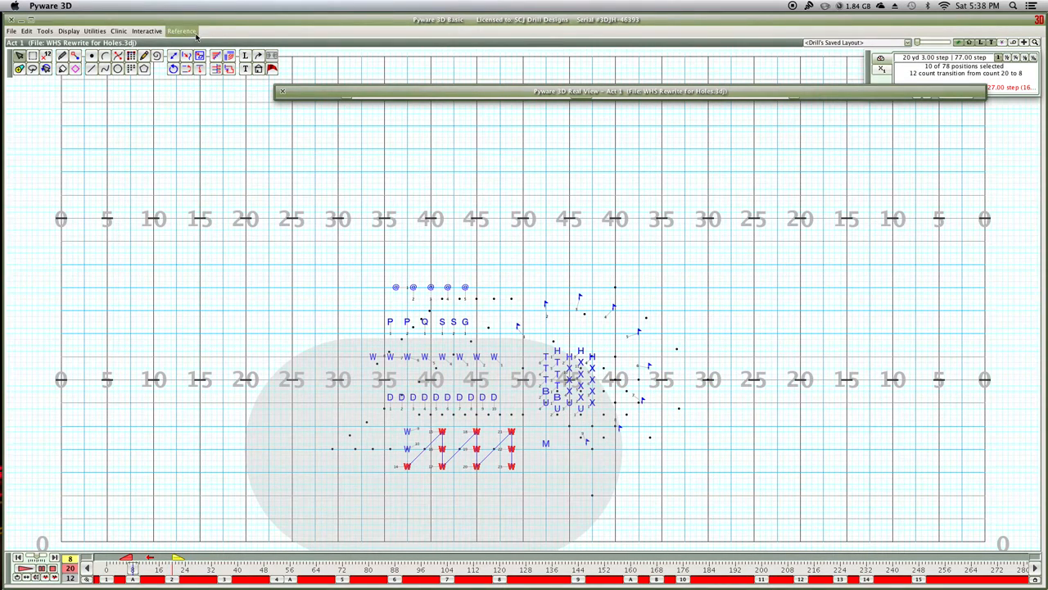
Select the W block performers and return to count 8 to check their spots
{"action": "left_click", "coordinate": [176, 59]}
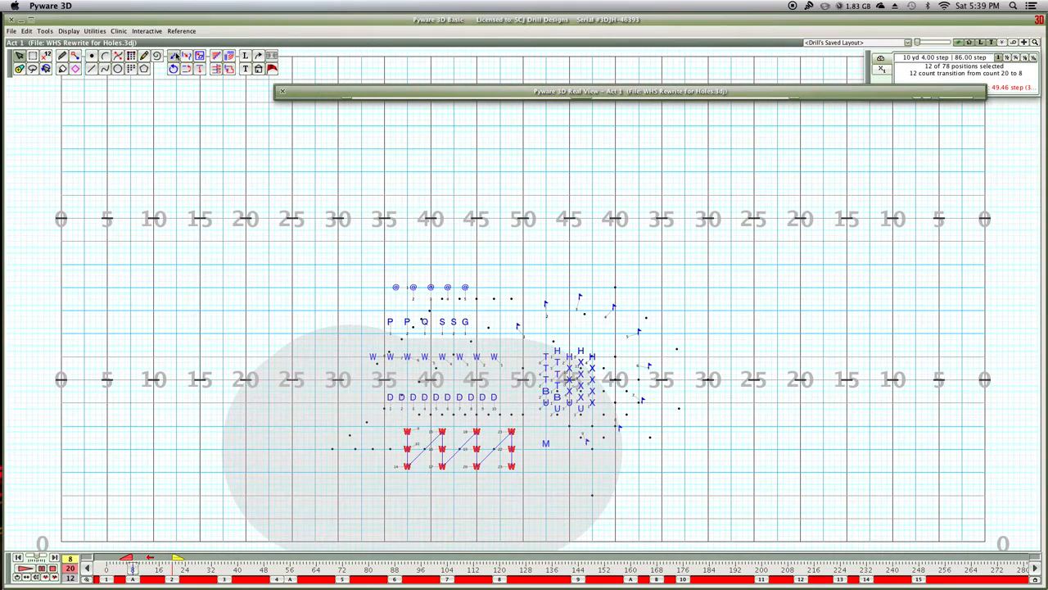
{"action": "left_click", "coordinate": [175, 59]}
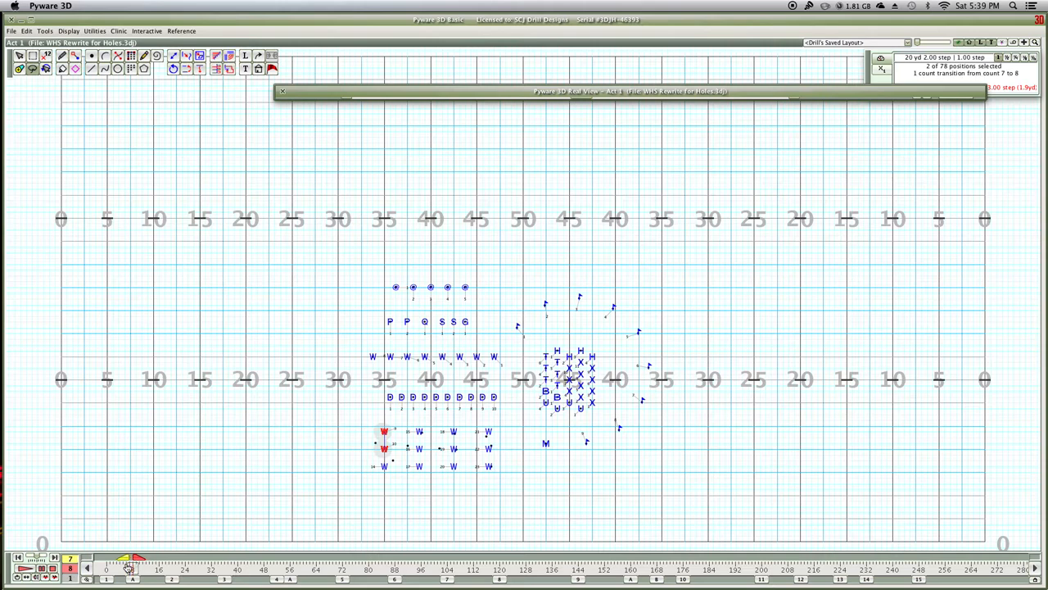
{"action": "left_click", "coordinate": [148, 575]}
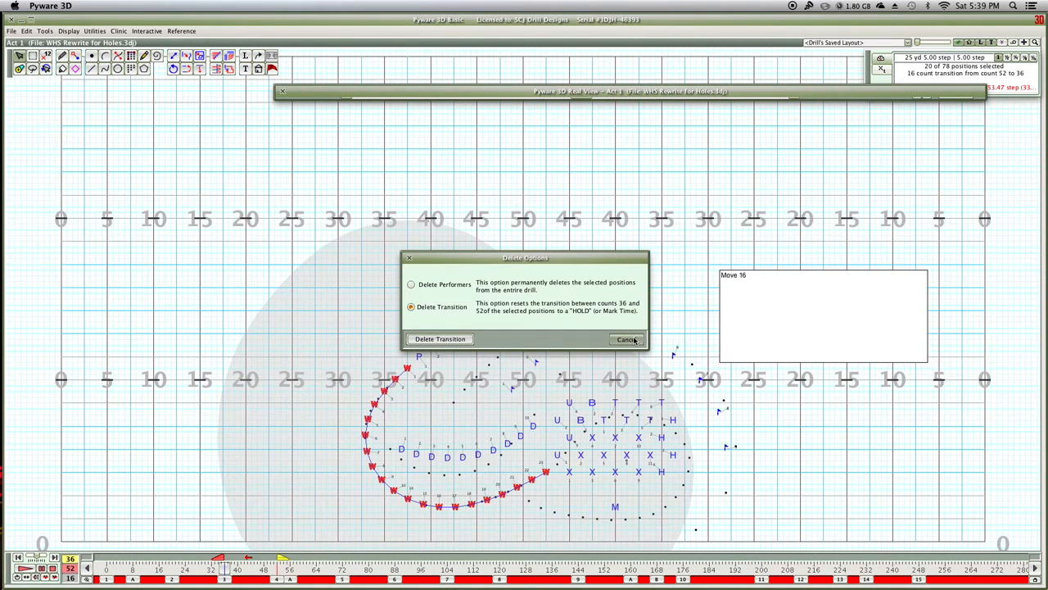
Reset the selected performers' moves between counts 36 and 56 to holds
{"action": "left_click", "coordinate": [440, 338]}
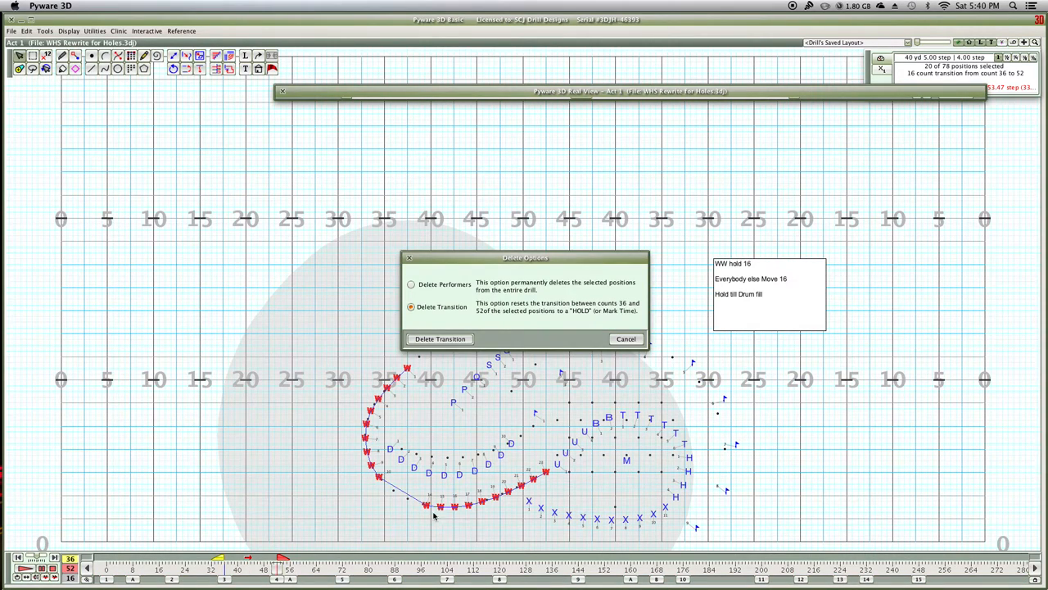
{"action": "left_click", "coordinate": [440, 339]}
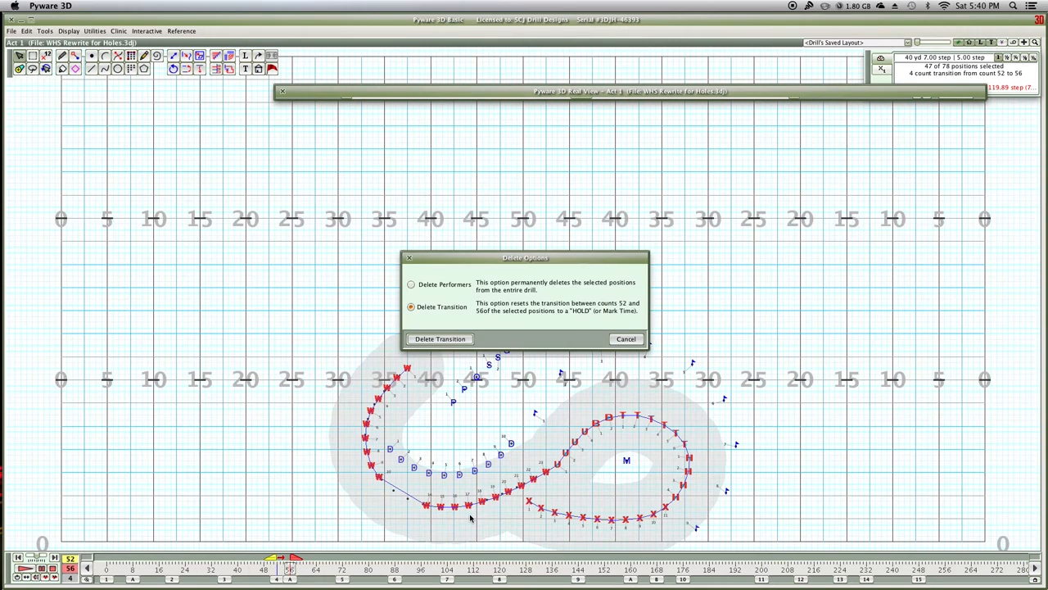
{"action": "left_click", "coordinate": [439, 338]}
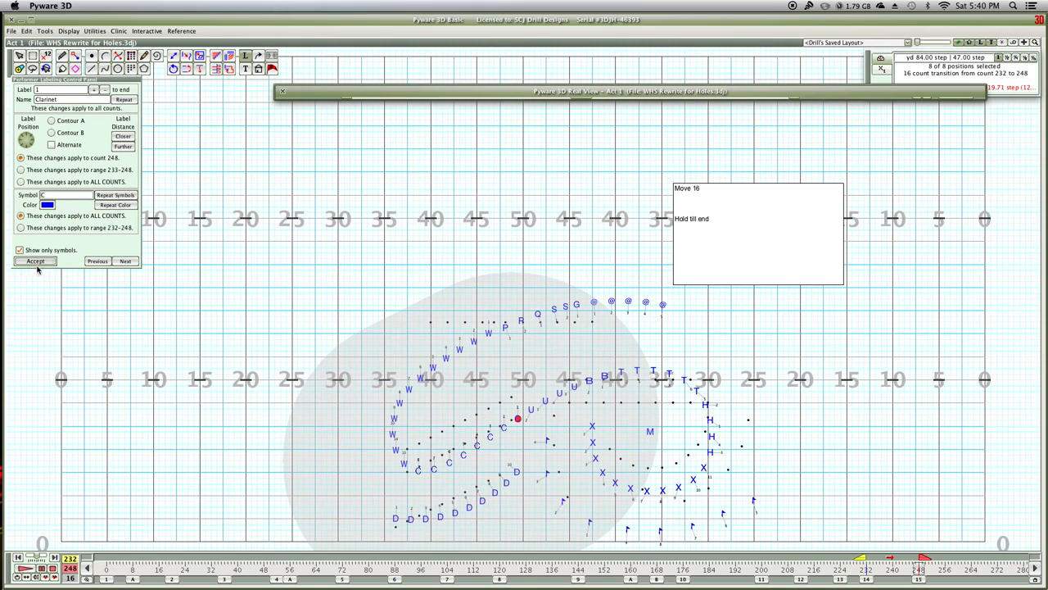
Label the eight selected performers Clarinet with symbol C
{"action": "left_click", "coordinate": [35, 260]}
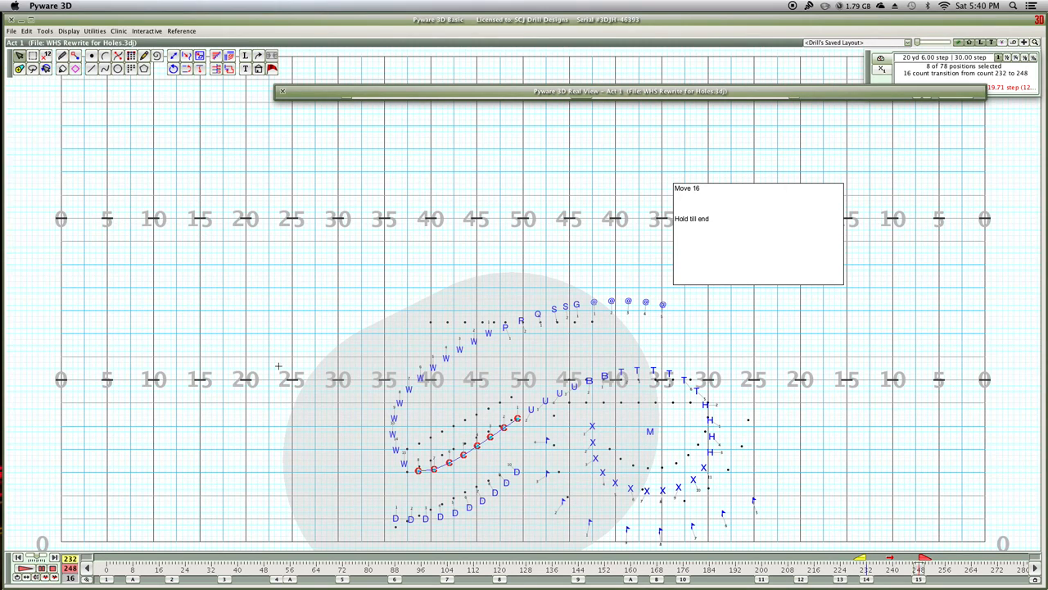